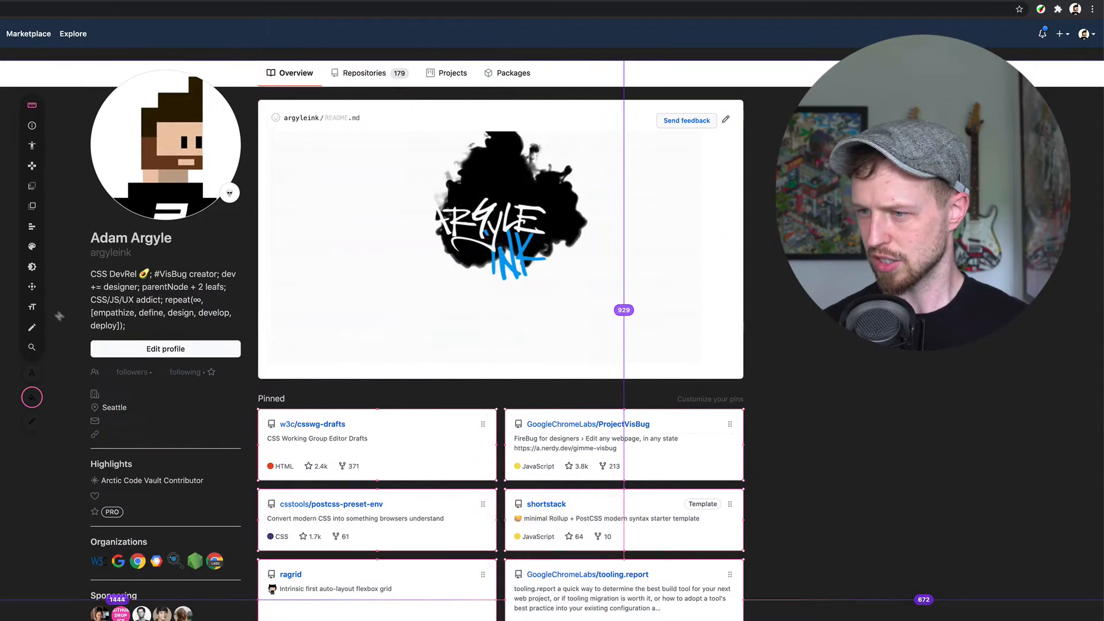
Set the pinned repository cards' background to dark grey, then start adjusting their text colour
left_click(31, 396)
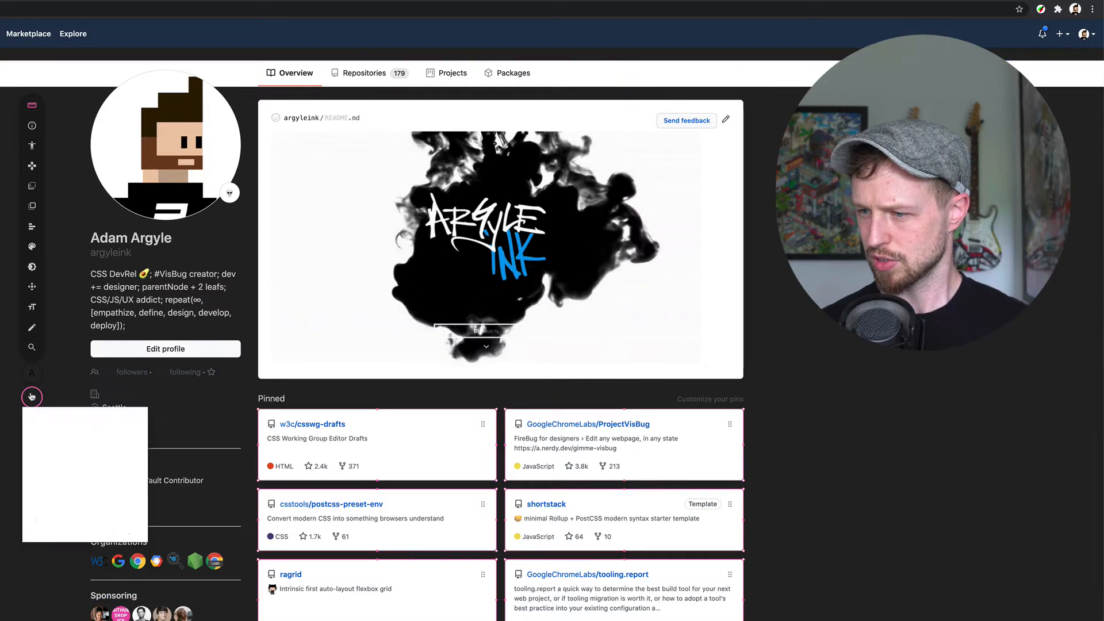
left_click(31, 396)
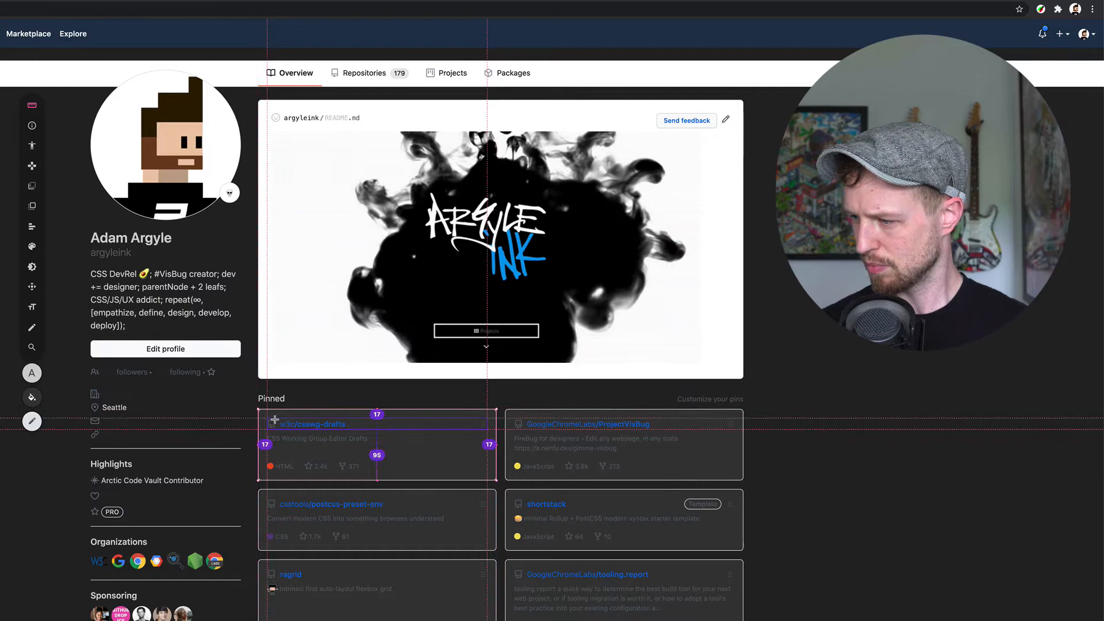
left_click(31, 398)
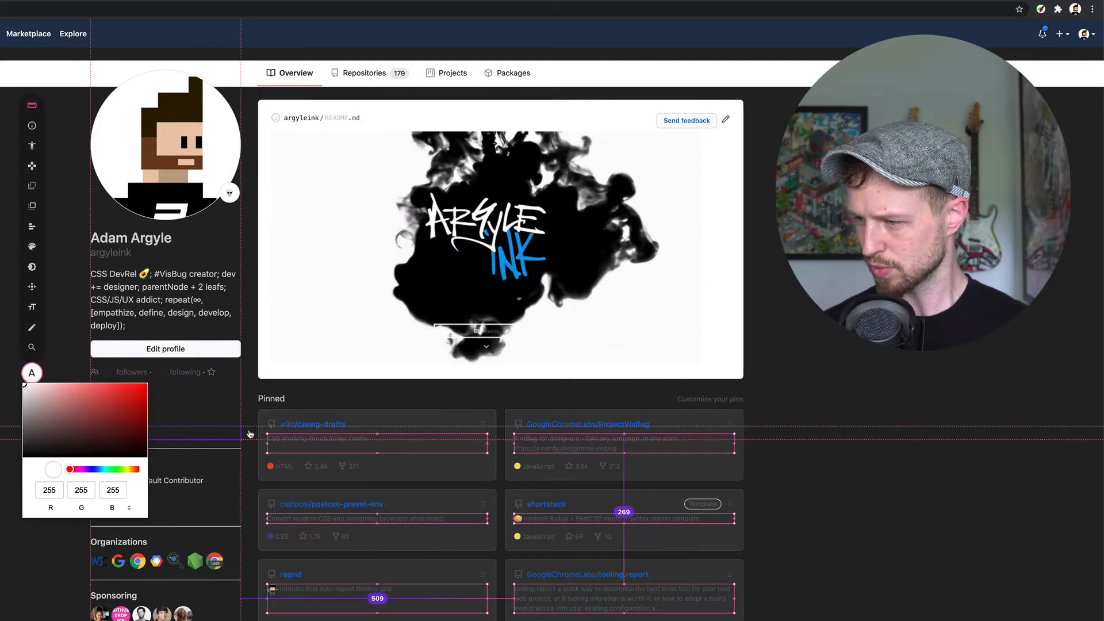
Give the activity overview section below the contributions graph a dark grey background
scroll("down", 3)
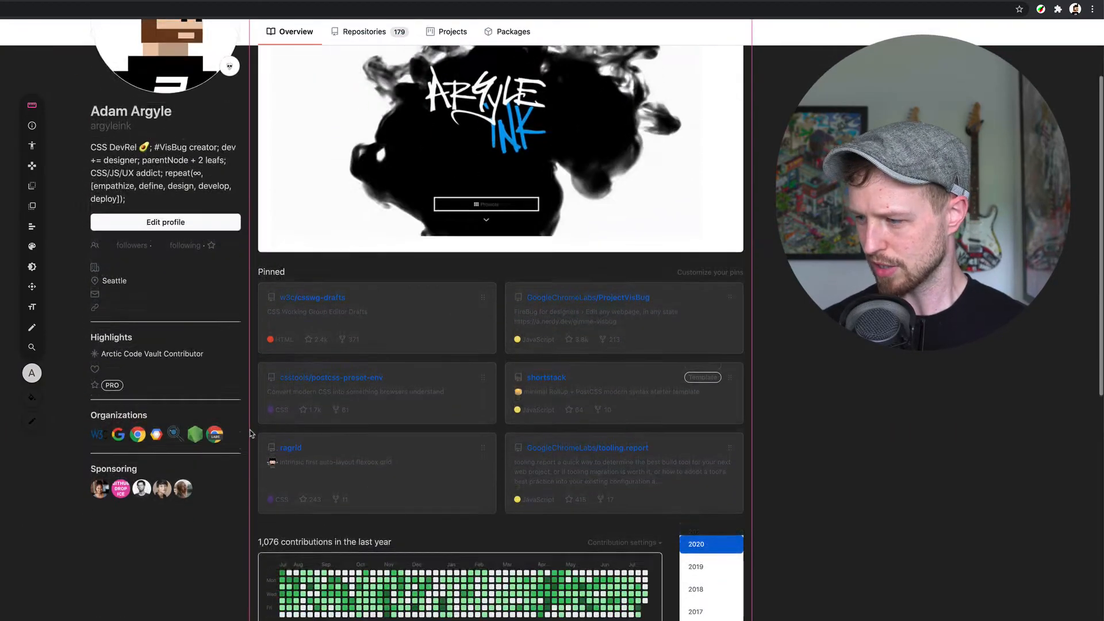
scroll("up", 3)
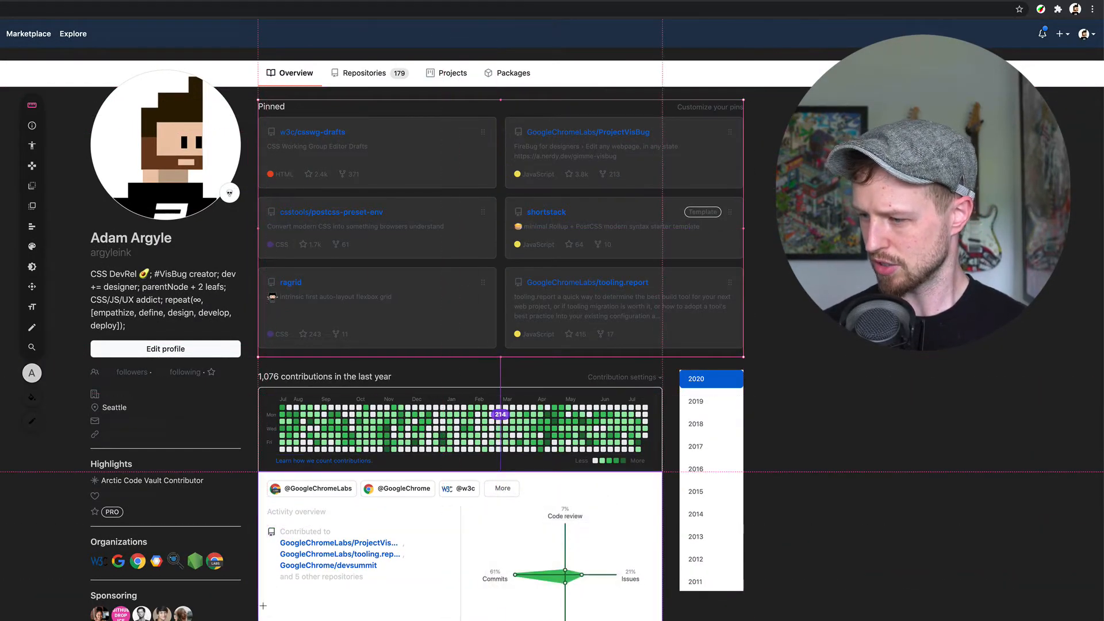
left_click(31, 396)
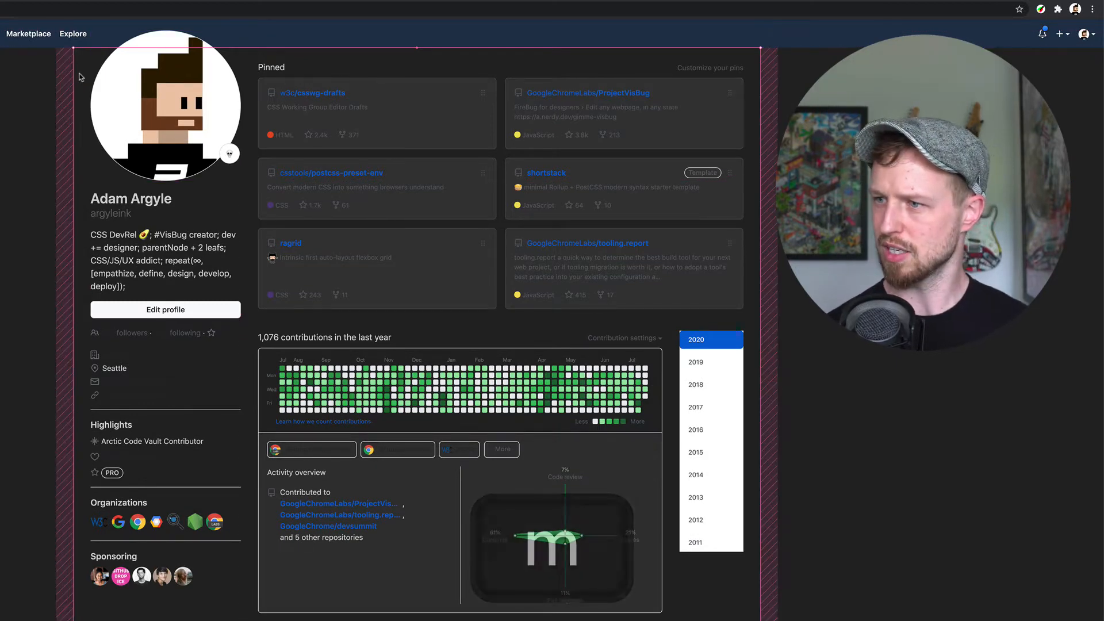
scroll("down", 3)
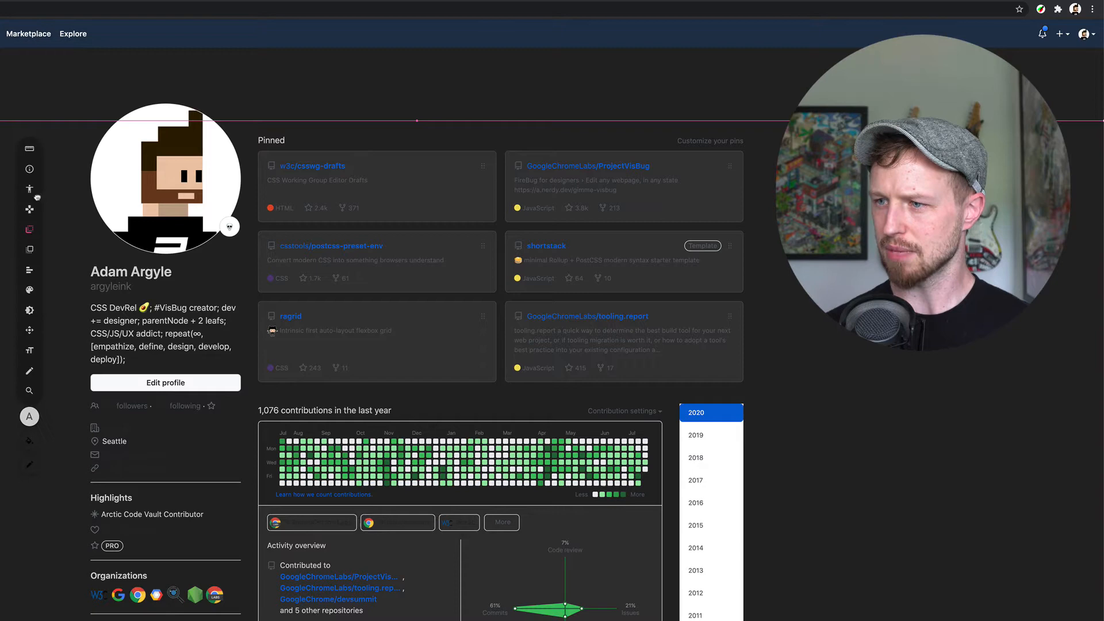
mouse_move(24, 169)
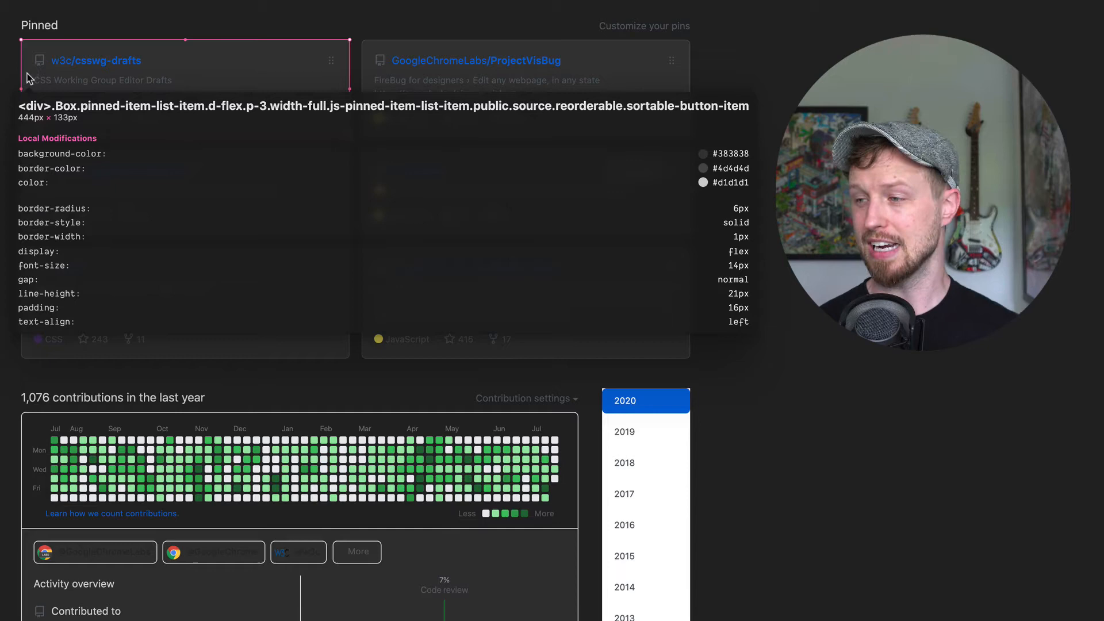
mouse_move(180, 500)
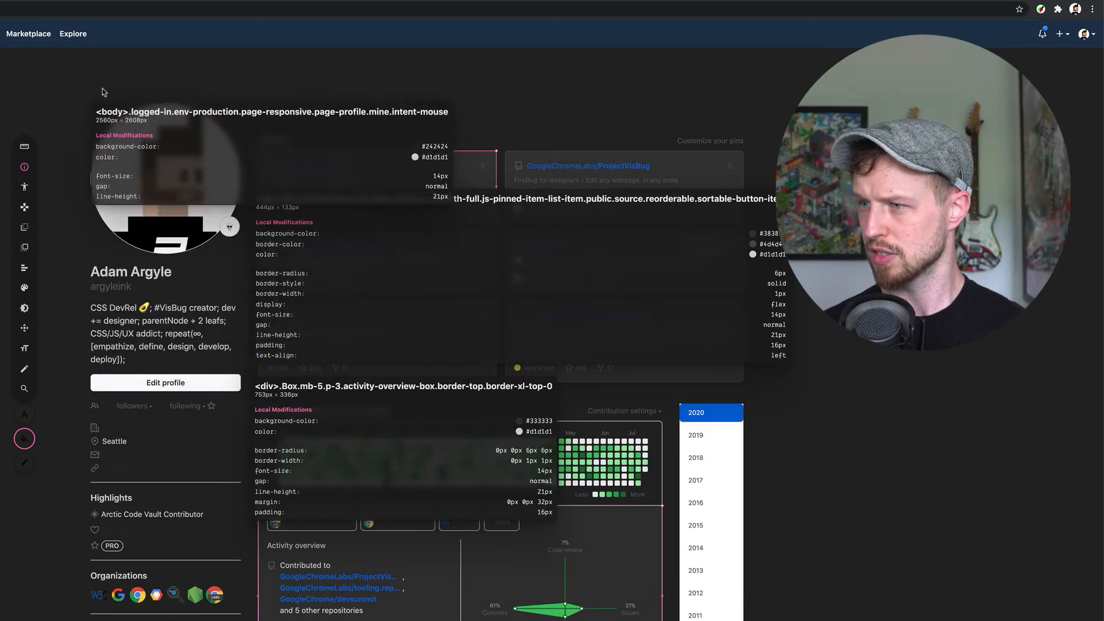
Select the #242424 background value in the body's pinned Inspect overlay
scroll("up", 3)
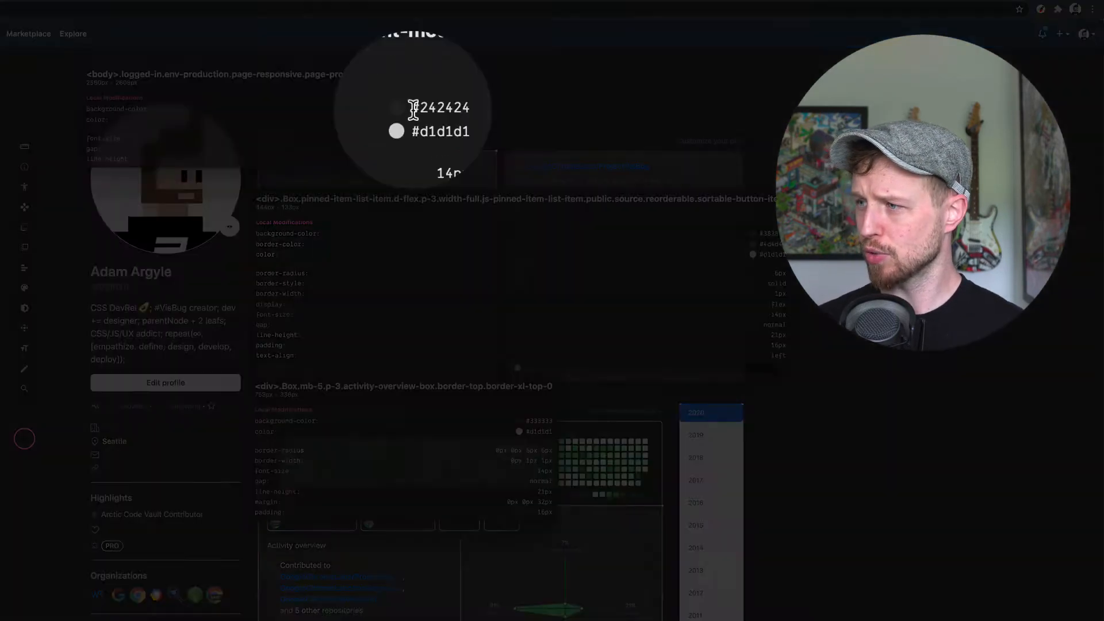
double_click(414, 107)
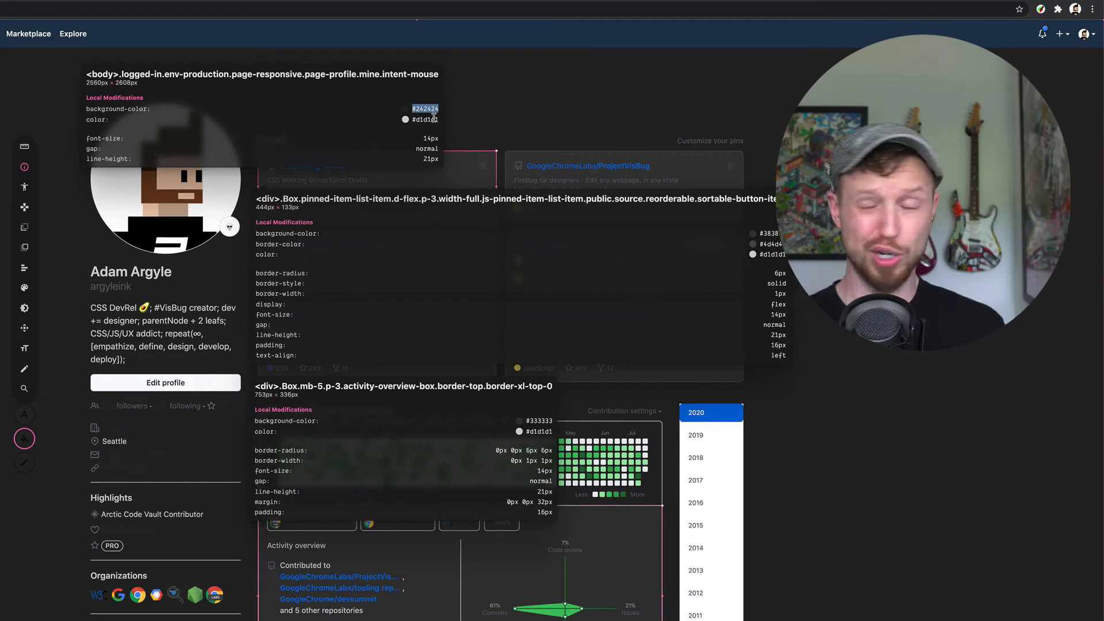
double_click(423, 119)
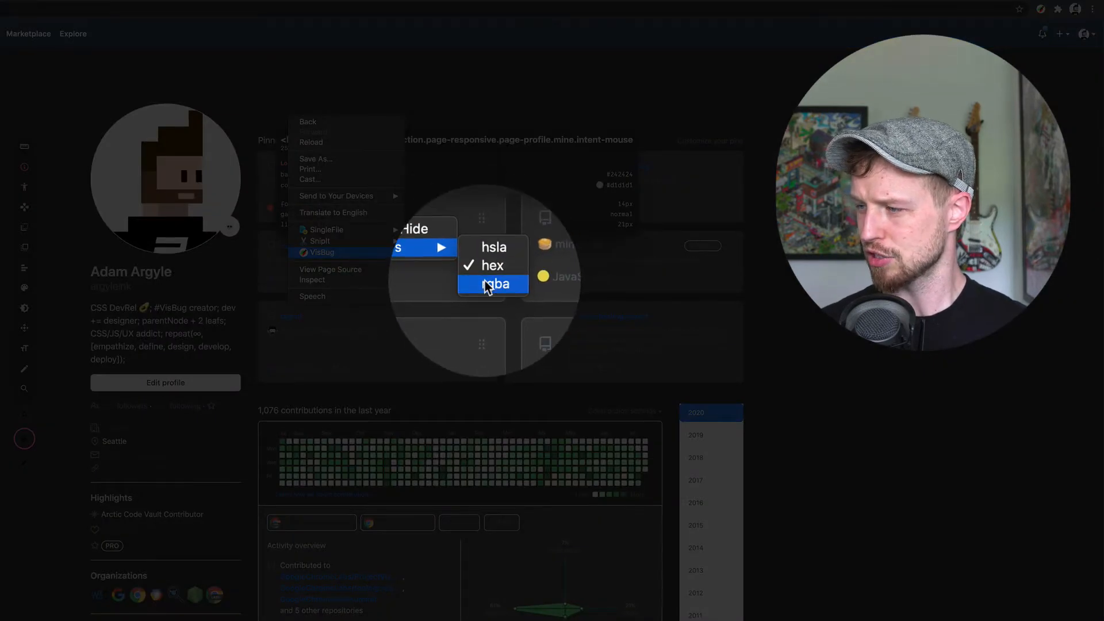
Open VisBug's colour format options to switch from hex to hsla
left_click(494, 283)
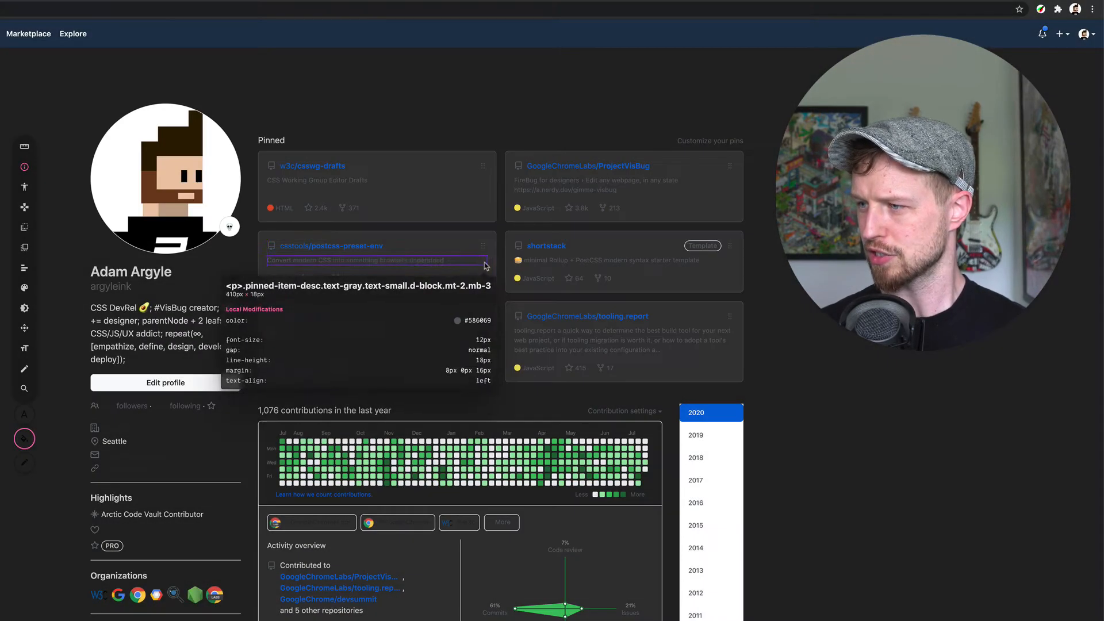
mouse_move(389, 156)
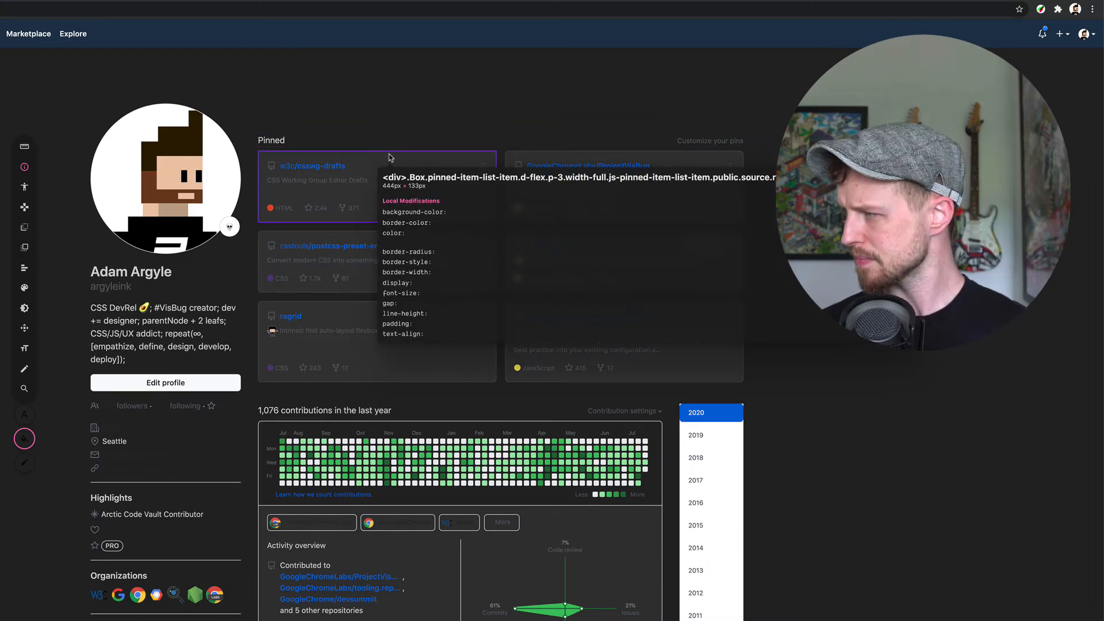
mouse_move(217, 57)
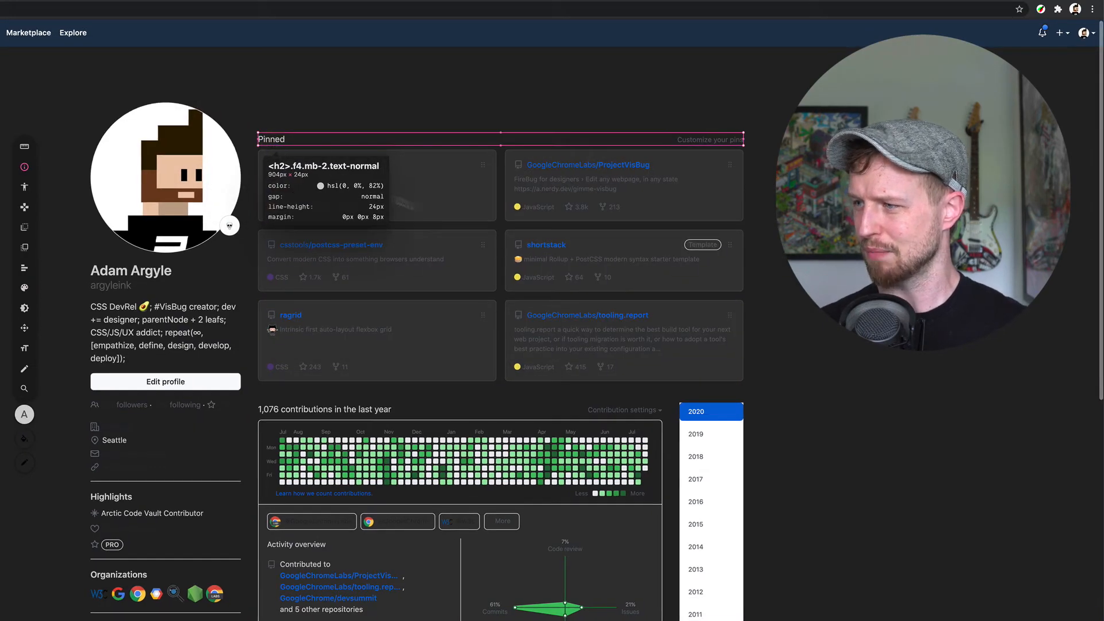
mouse_move(546, 244)
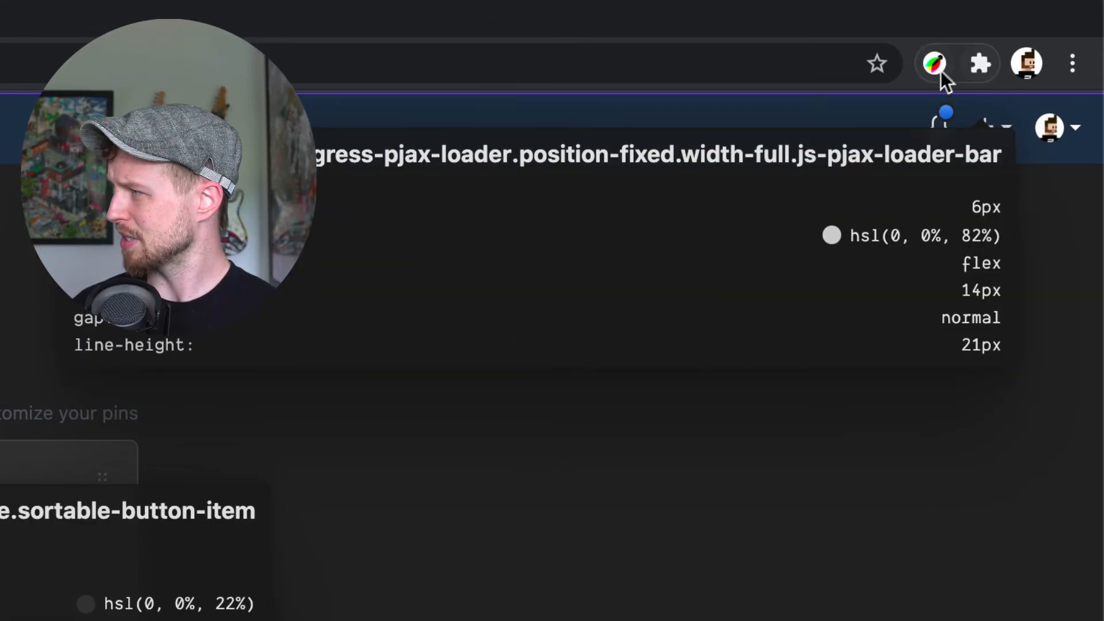
Open Chrome's extensions list from the toolbar puzzle icon to find SingleFile
left_click(979, 63)
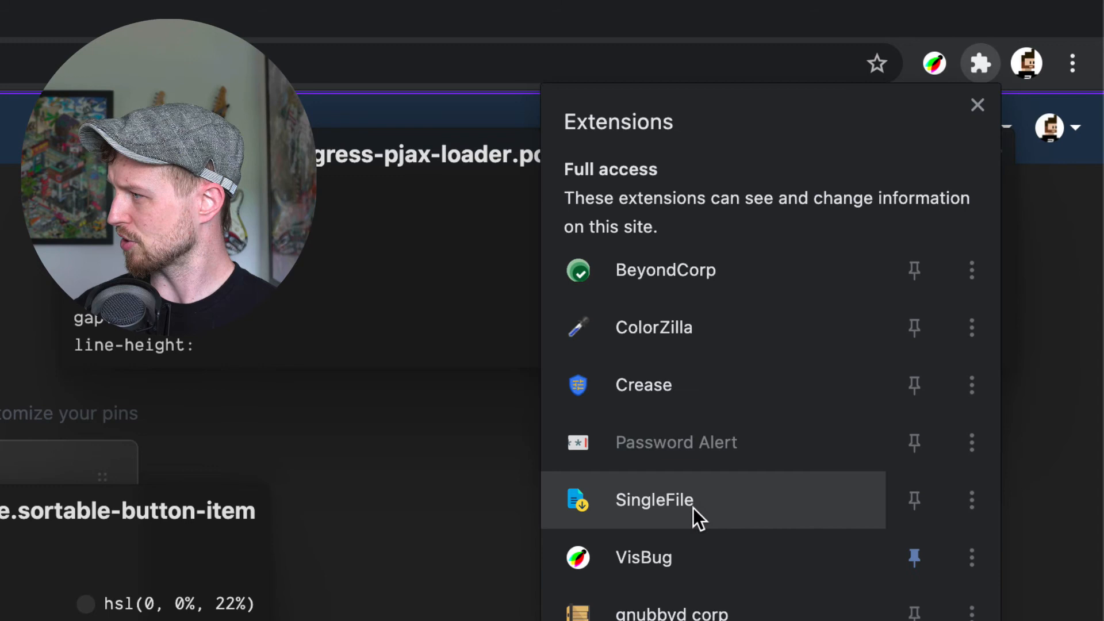
mouse_move(665, 512)
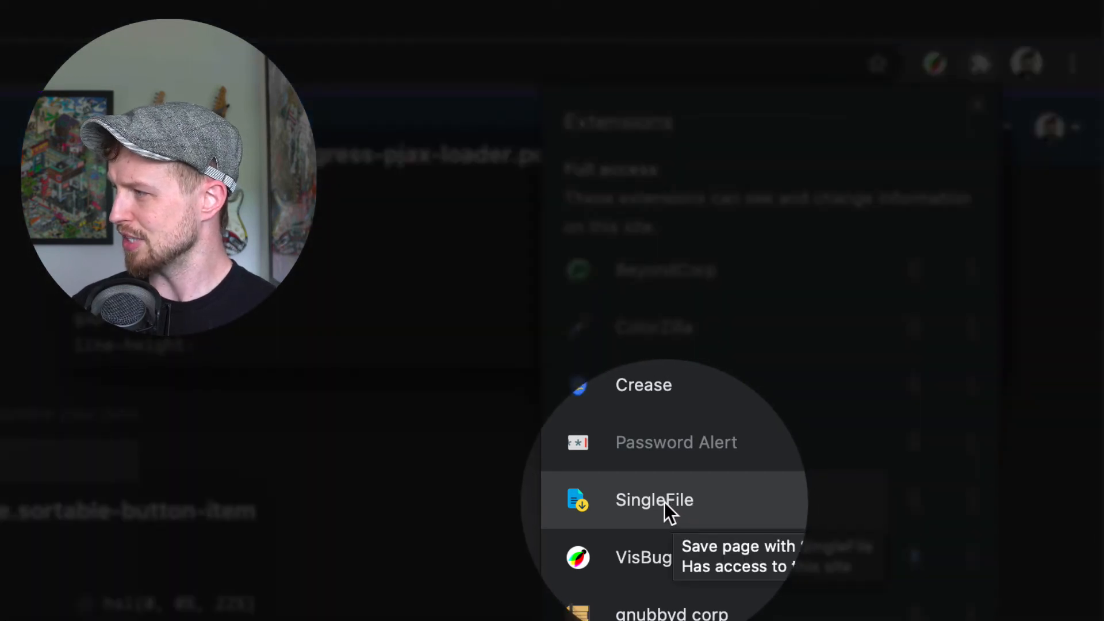